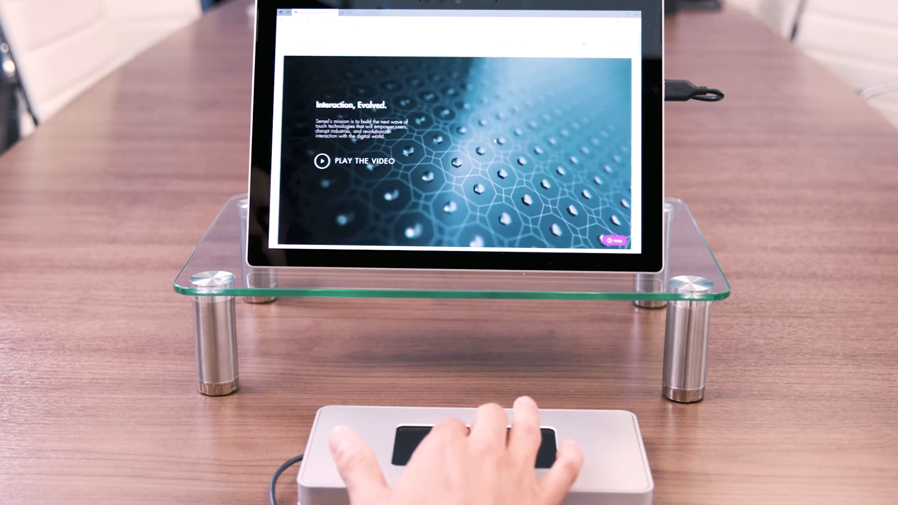
{"action": "scroll", "scroll_direction": "down", "scroll_amount": 3}
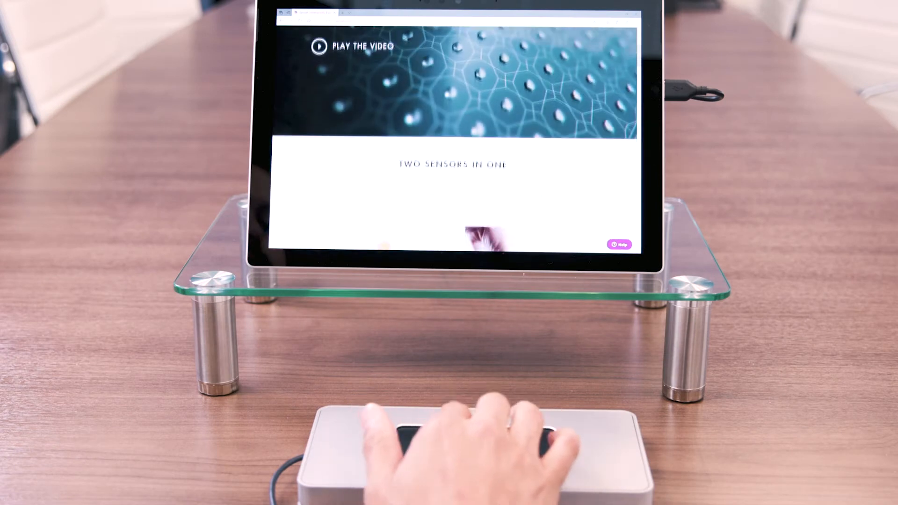